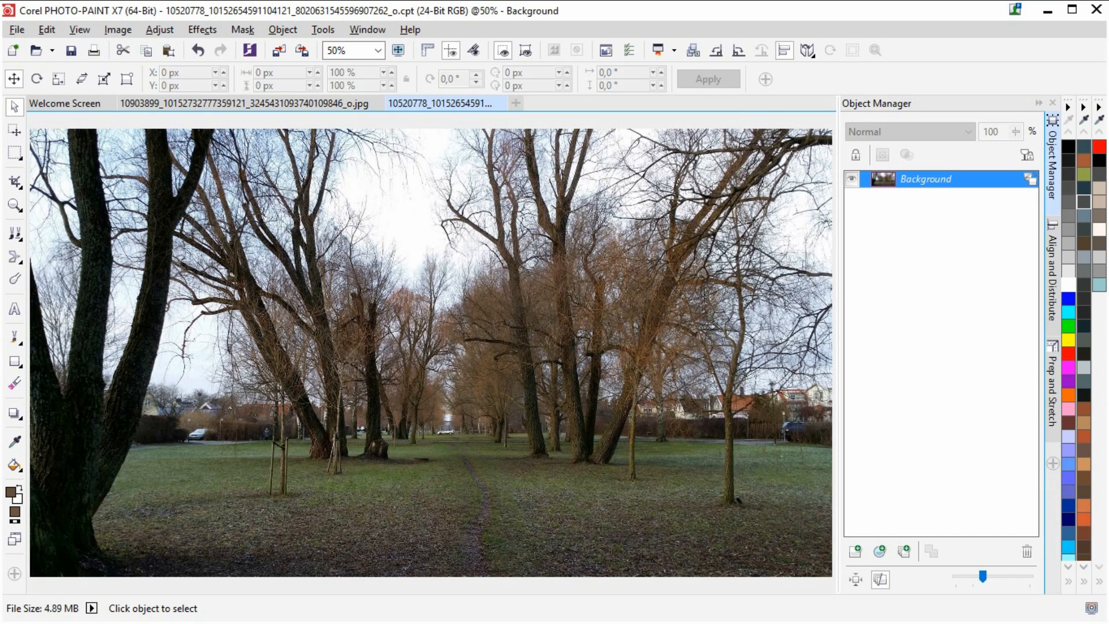
mouse_move(624, 595)
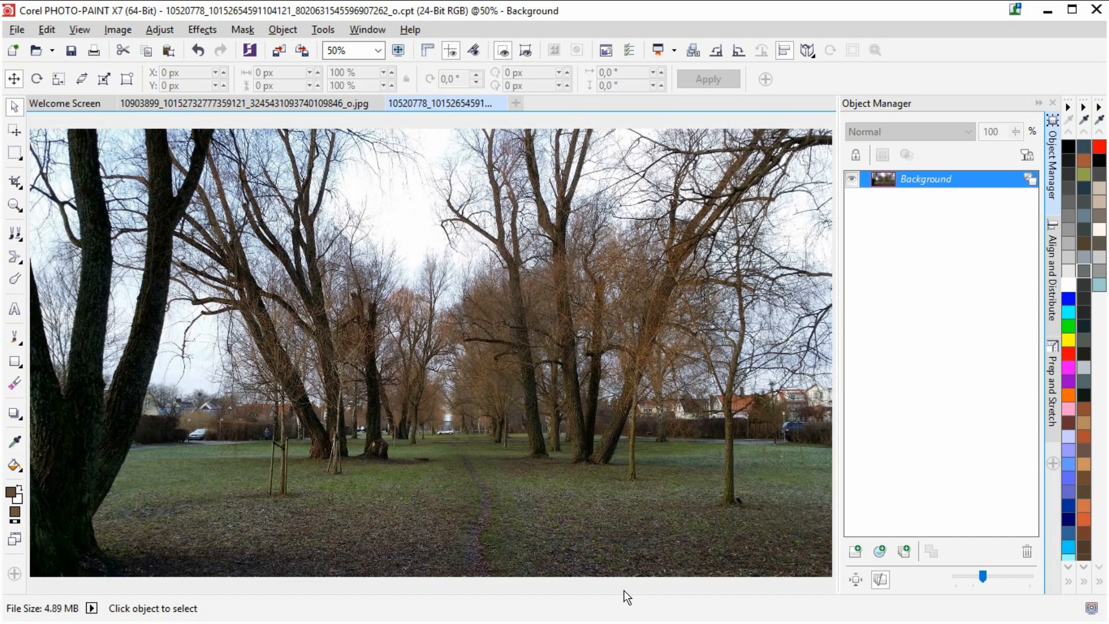
mouse_move(14, 432)
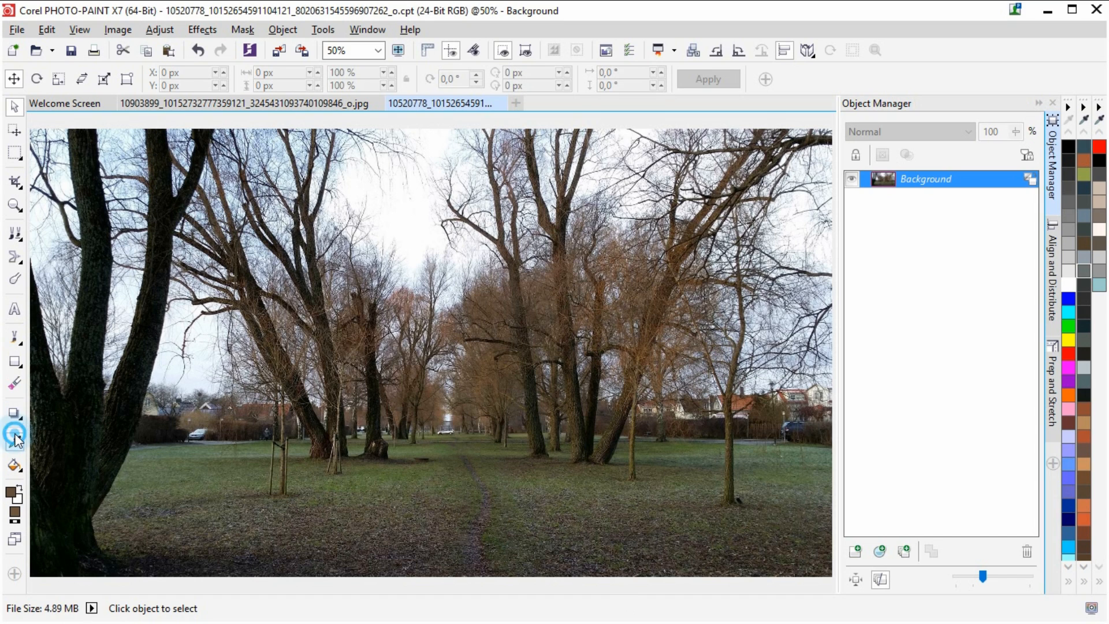
Pick the Eyedropper tool to sample a colour from the park photo
left_click(14, 434)
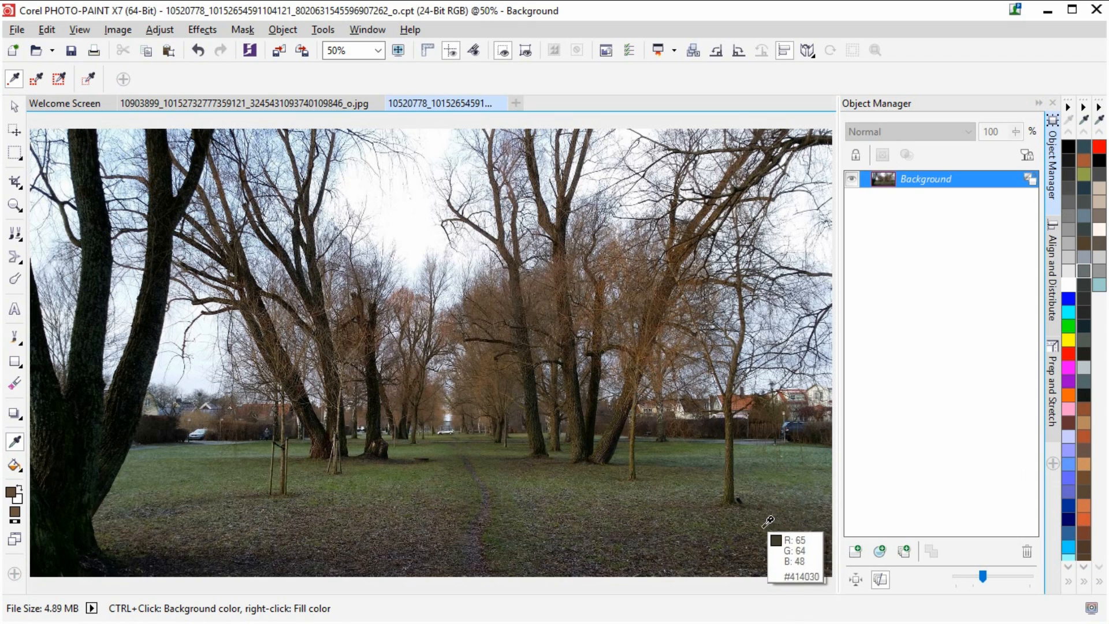
mouse_move(764, 527)
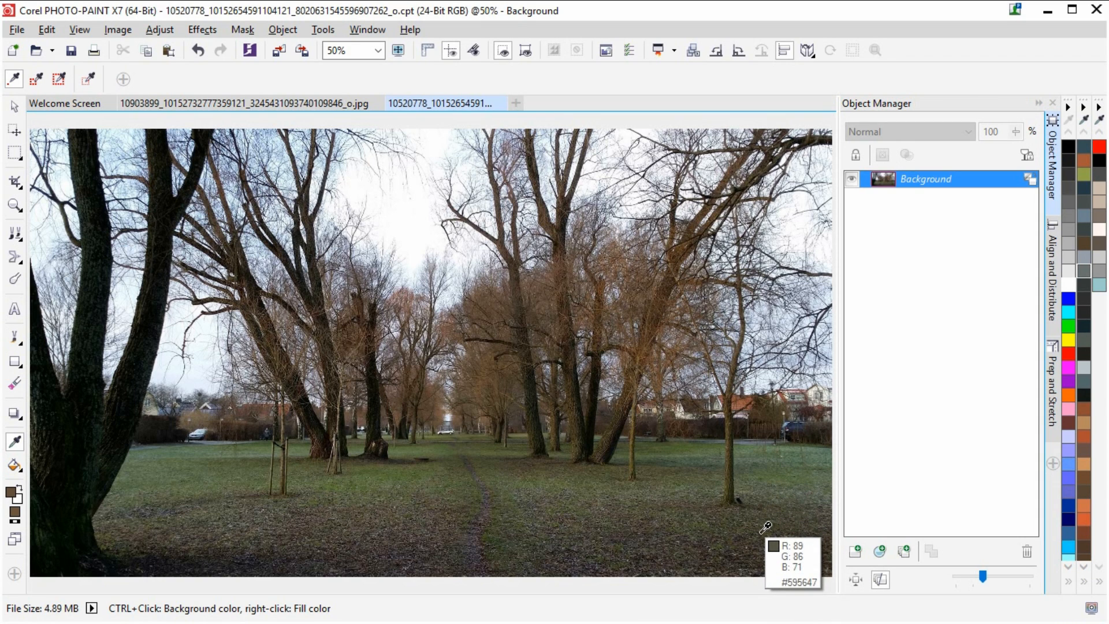
mouse_move(481, 395)
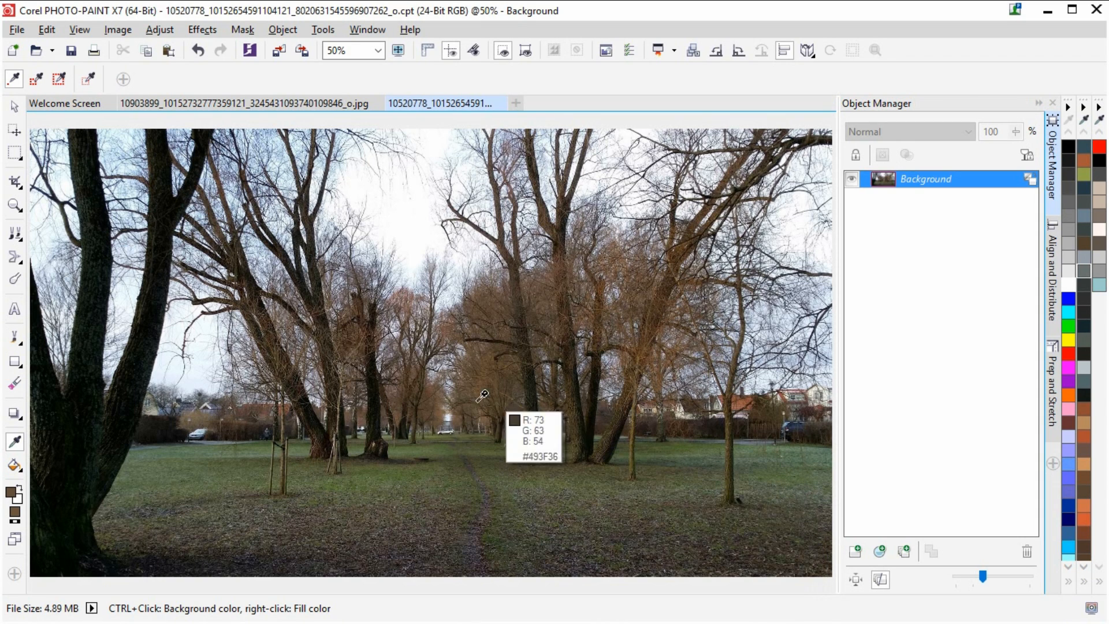
mouse_move(488, 413)
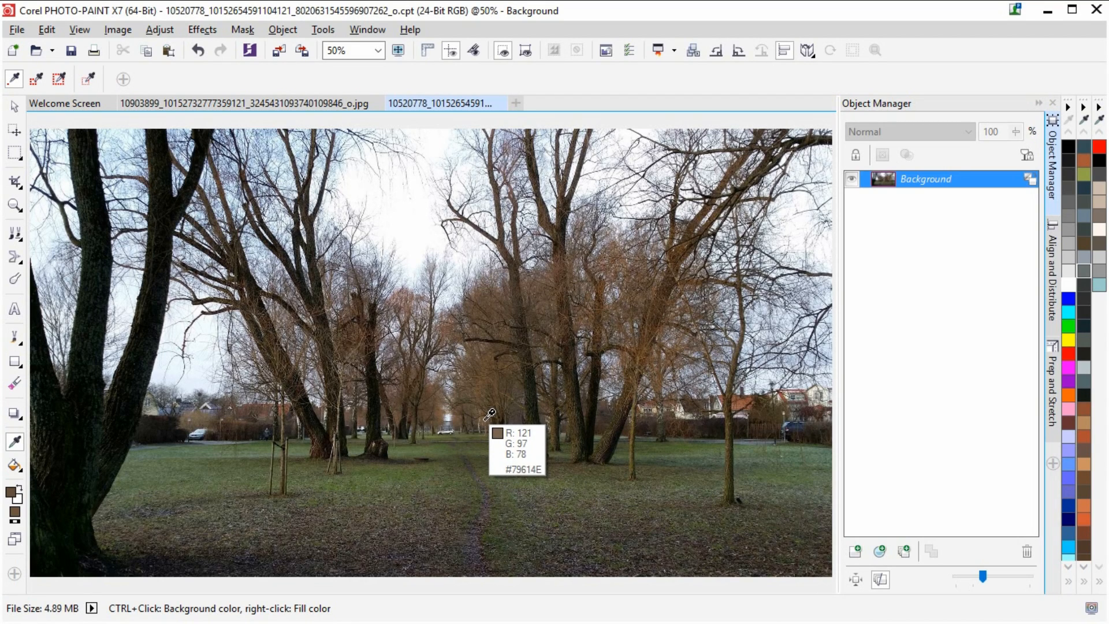
mouse_move(416, 395)
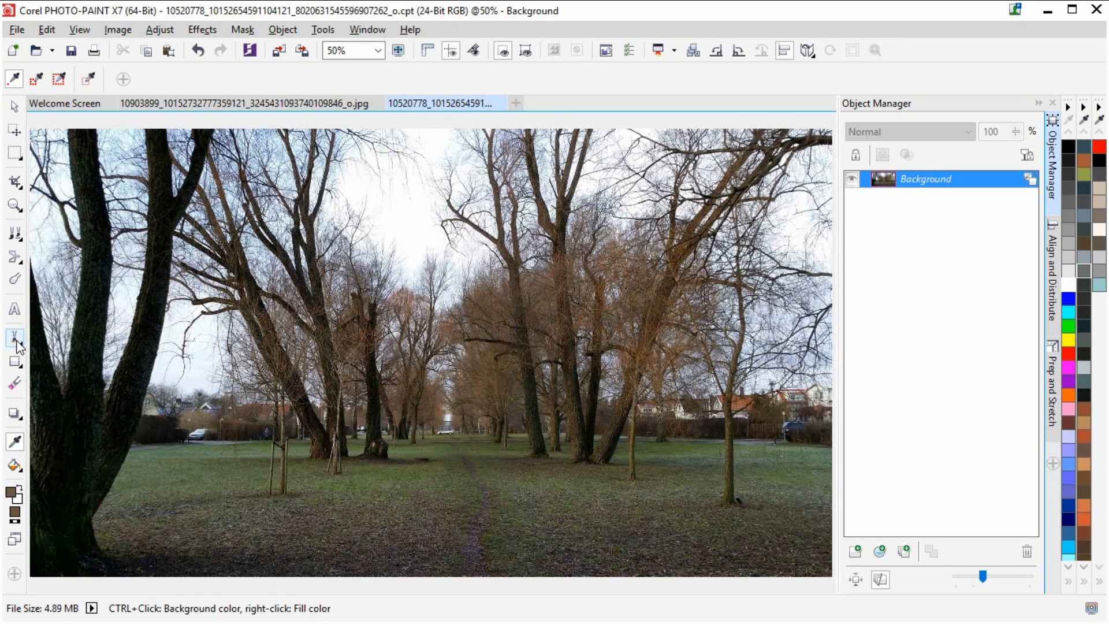
With the Custom Art Brush, add a new object and brush brown over the tree bases
left_click(14, 337)
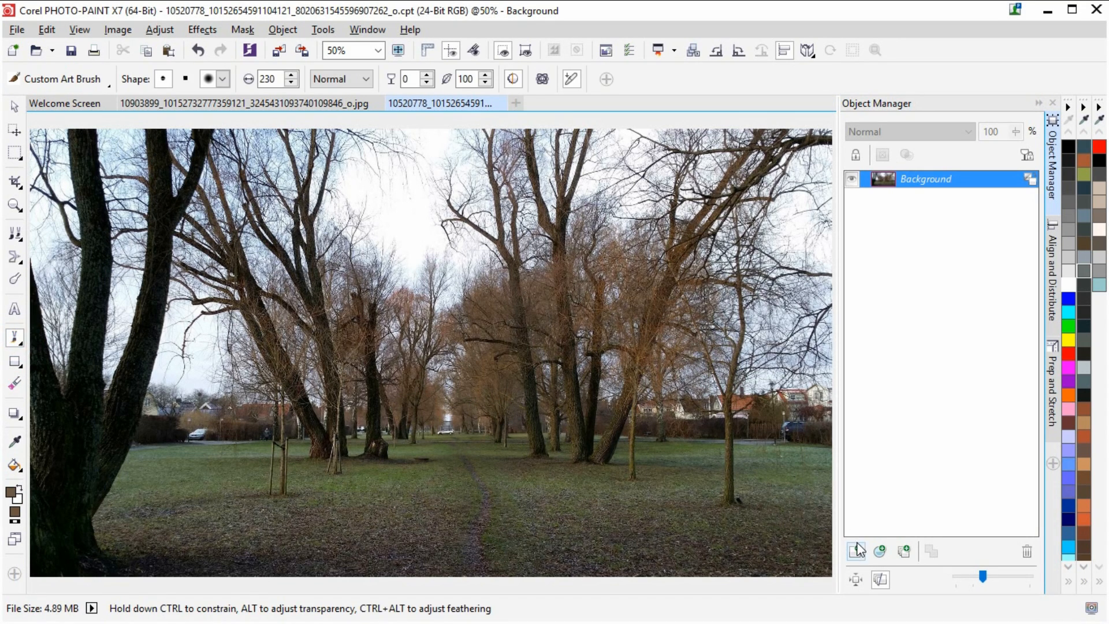
mouse_move(854, 551)
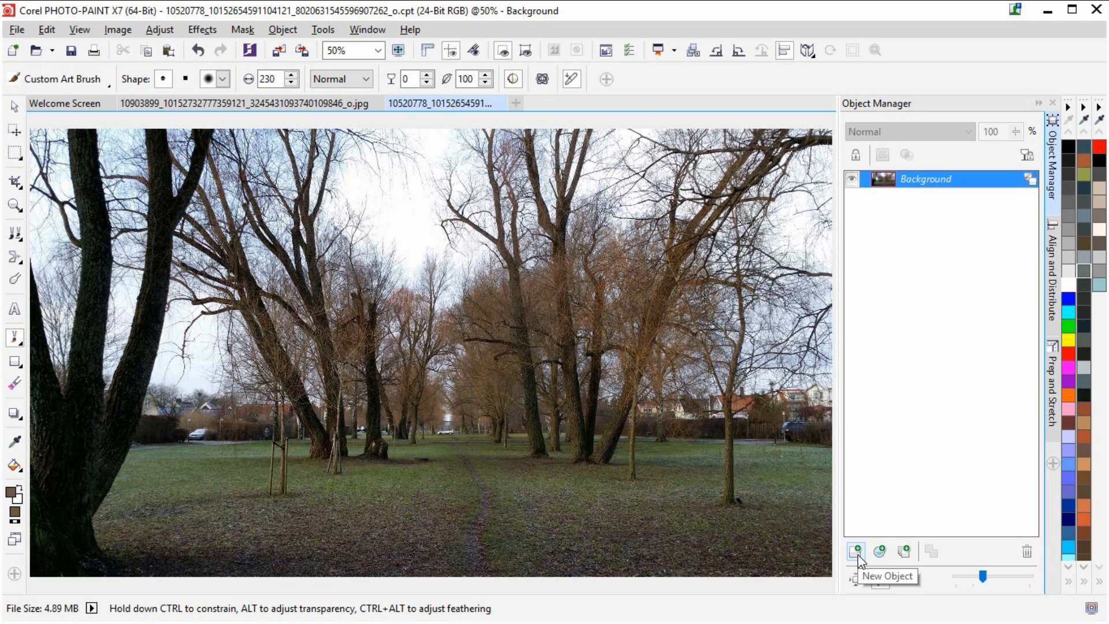
left_click(855, 551)
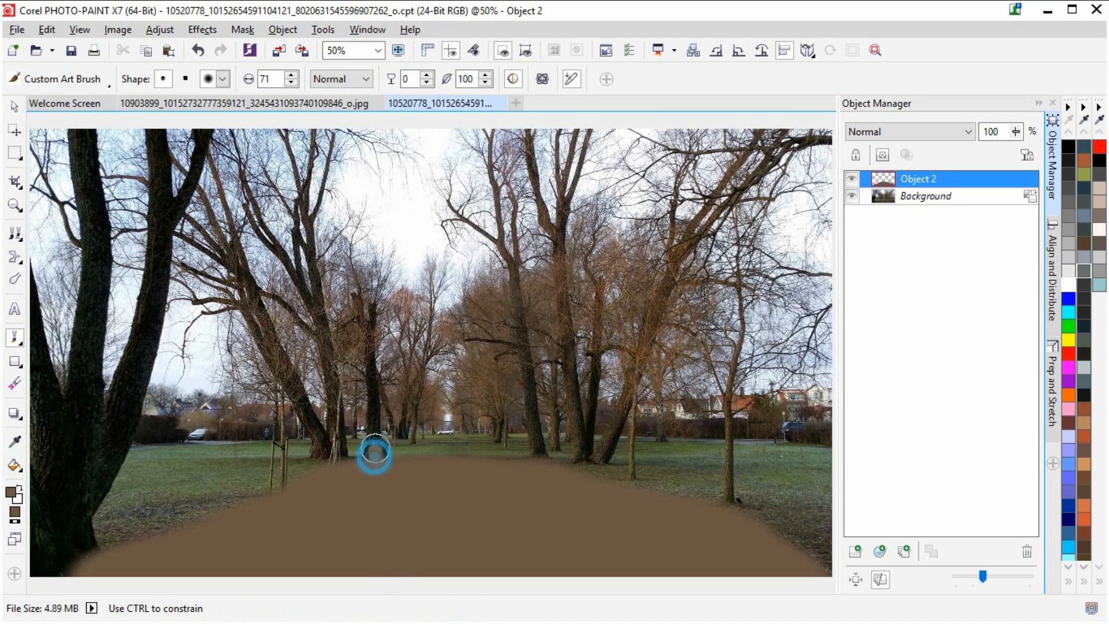
mouse_move(338, 463)
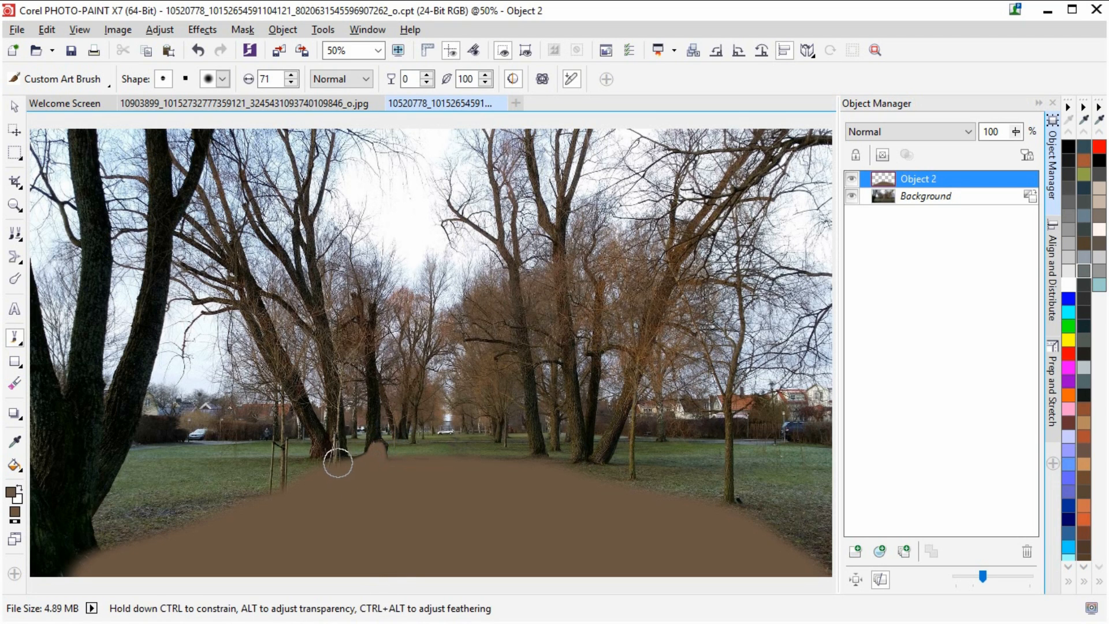
left_click(317, 446)
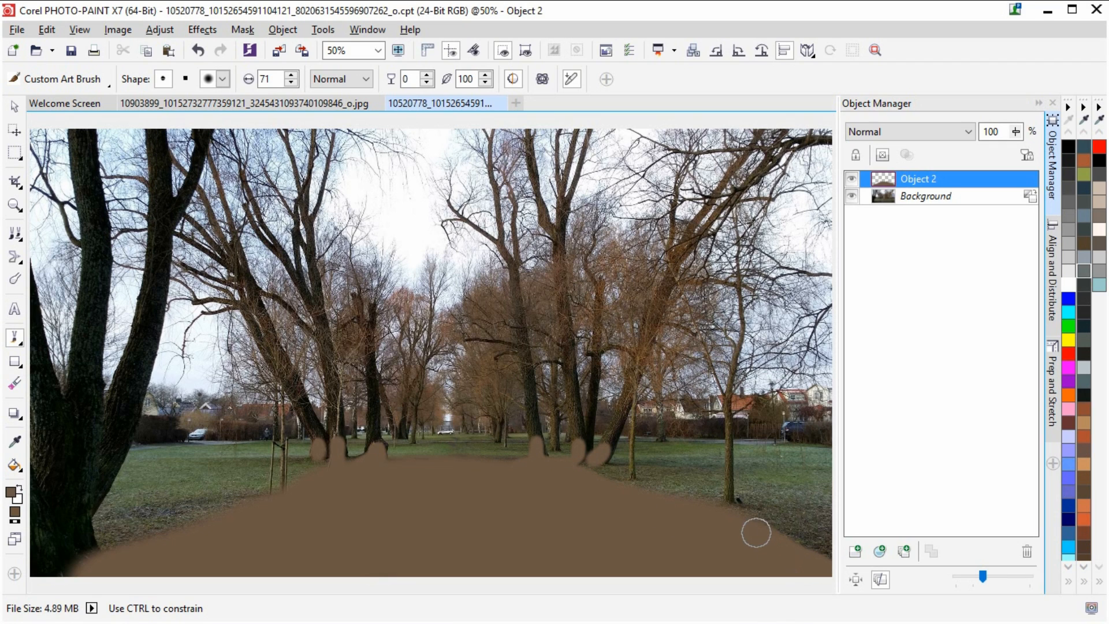
mouse_move(50, 566)
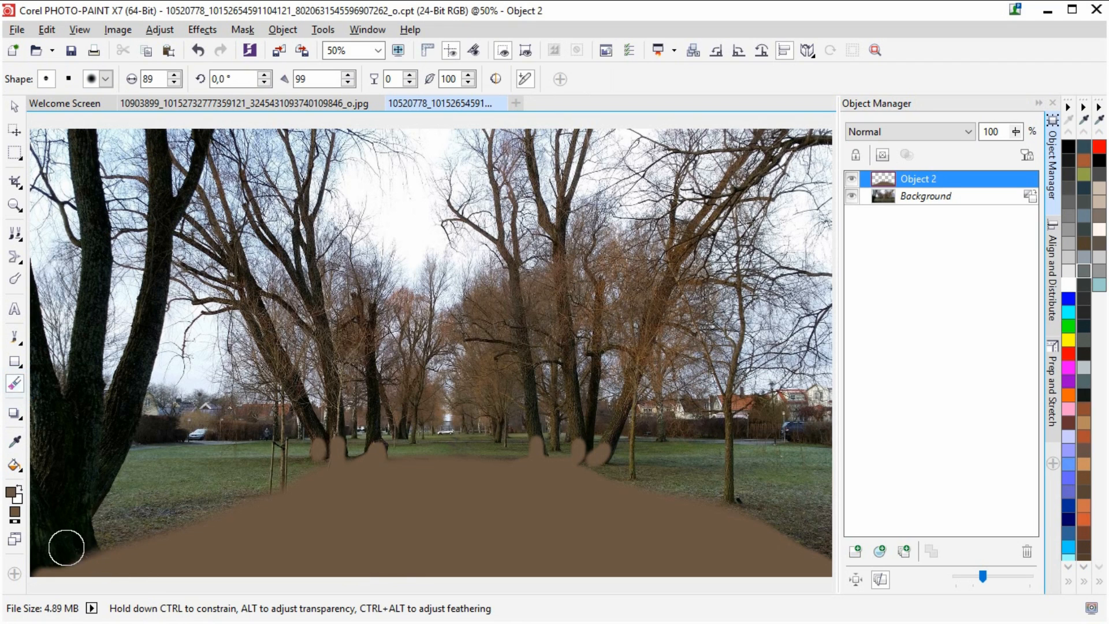
mouse_move(41, 573)
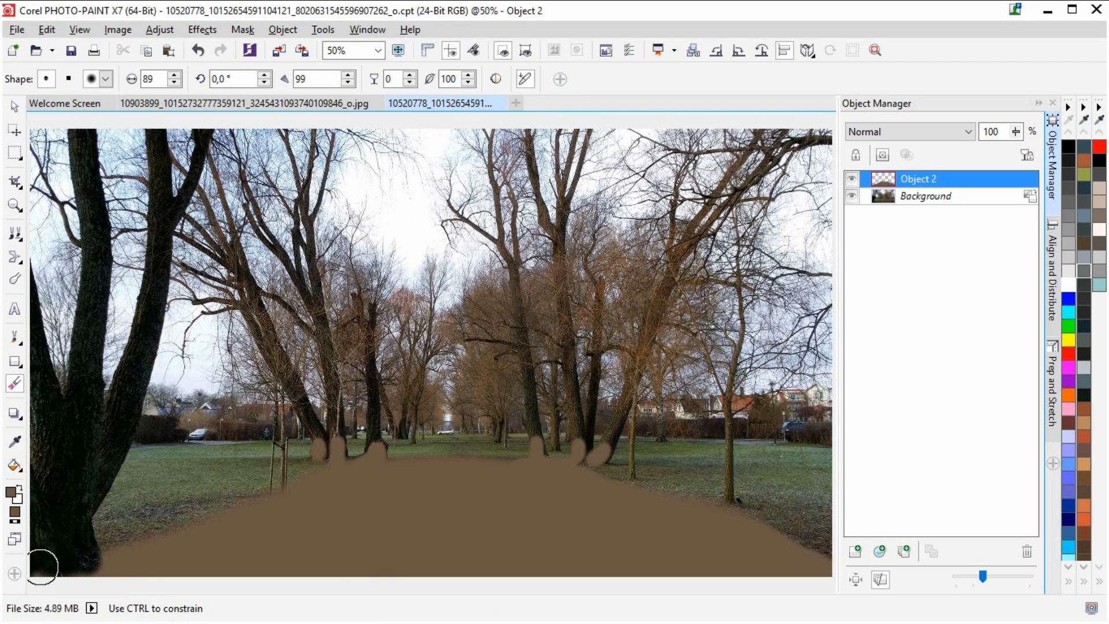
mouse_move(71, 572)
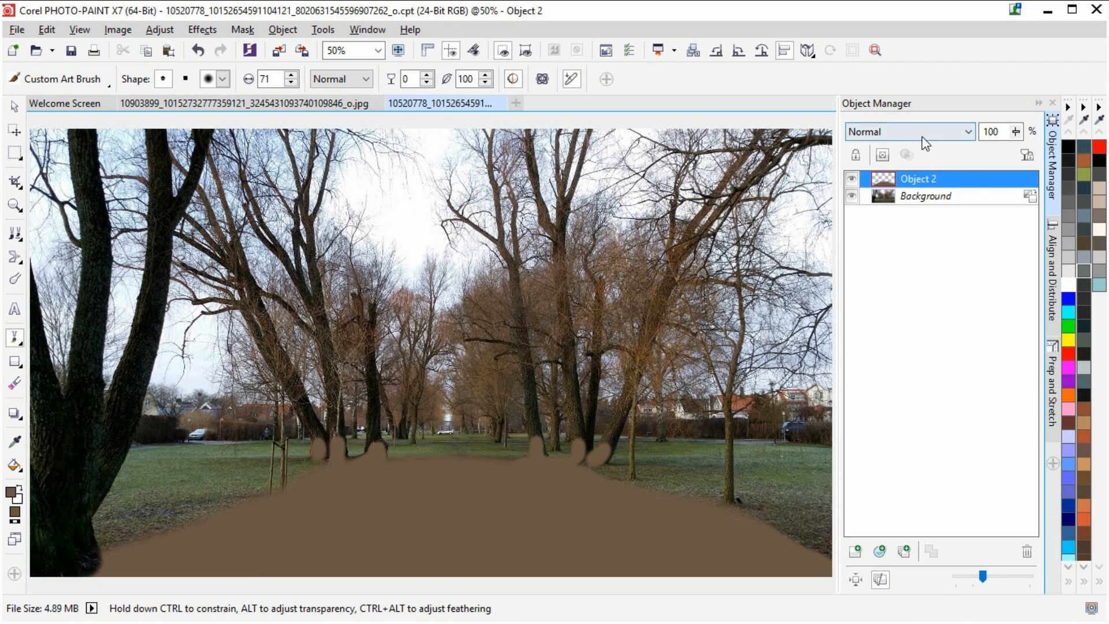
Set the brown object's merge mode to Color Dodge in the Object Manager
left_click(908, 131)
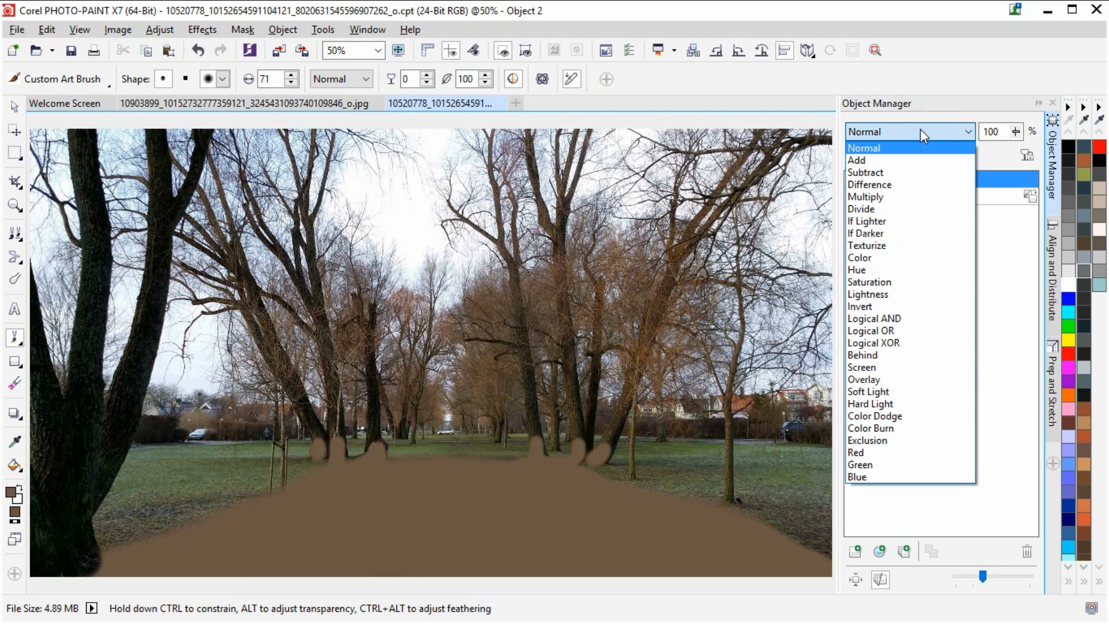
mouse_move(911, 197)
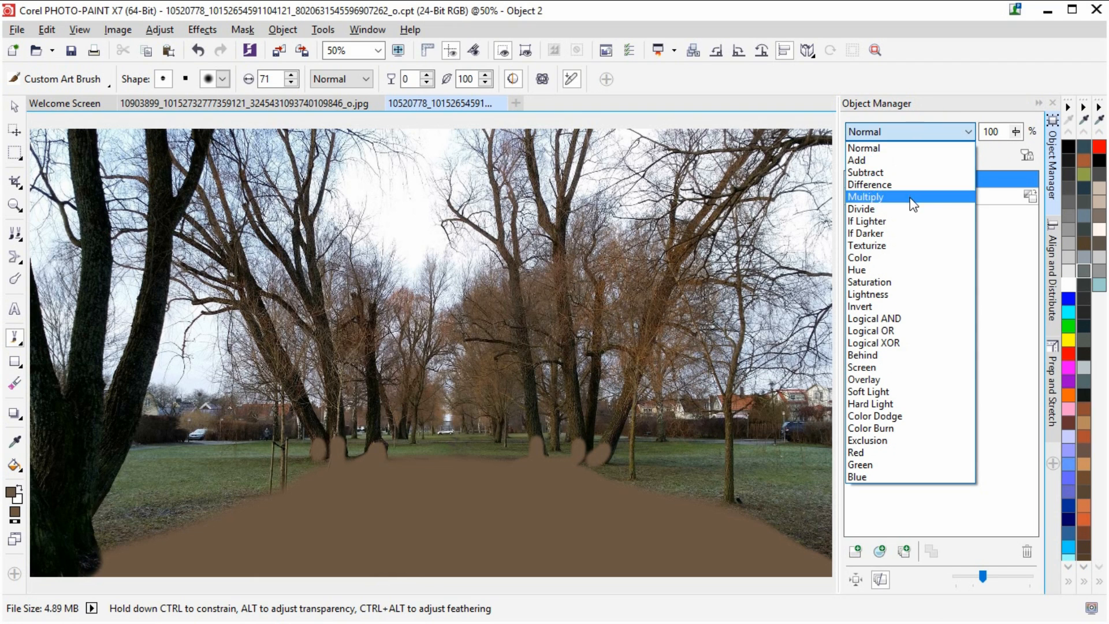
mouse_move(898, 416)
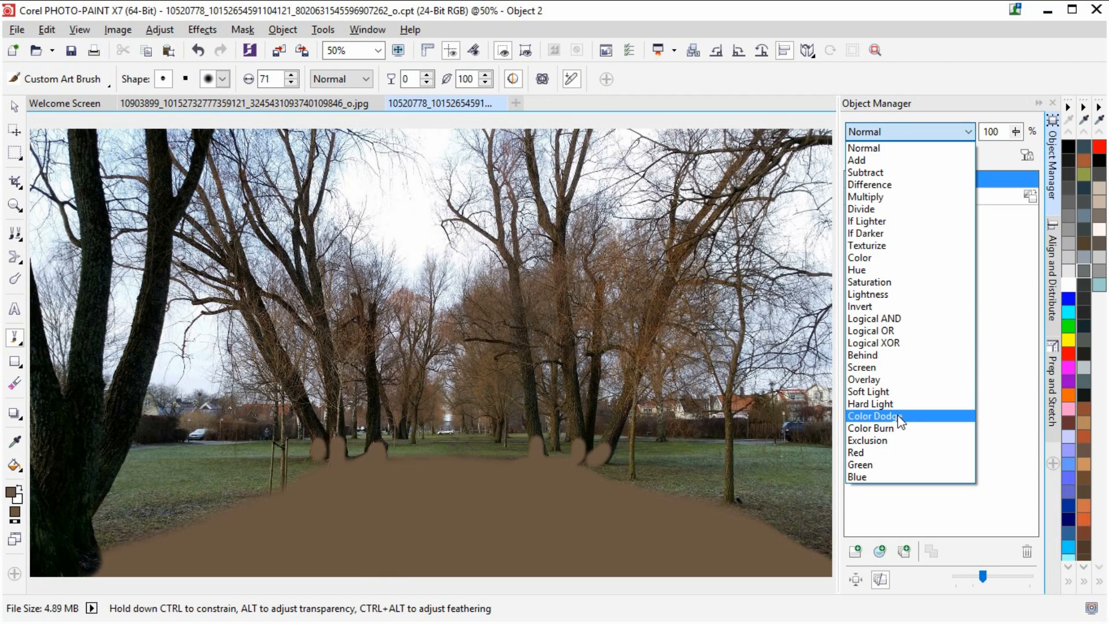
left_click(873, 416)
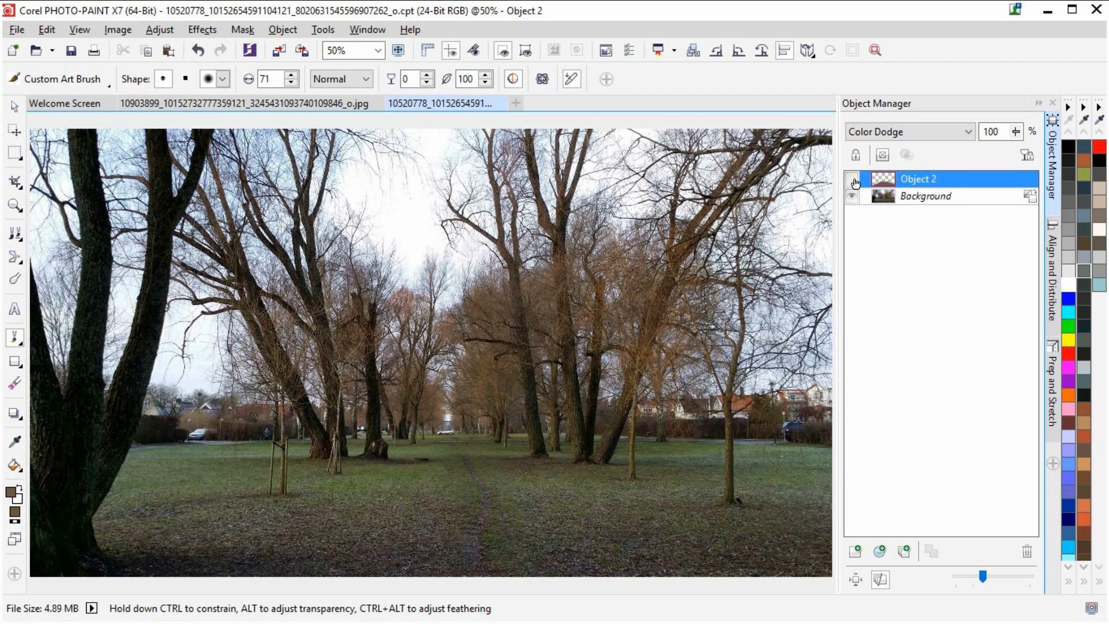
Turn Object 2's visibility back on in the Object Manager
left_click(854, 182)
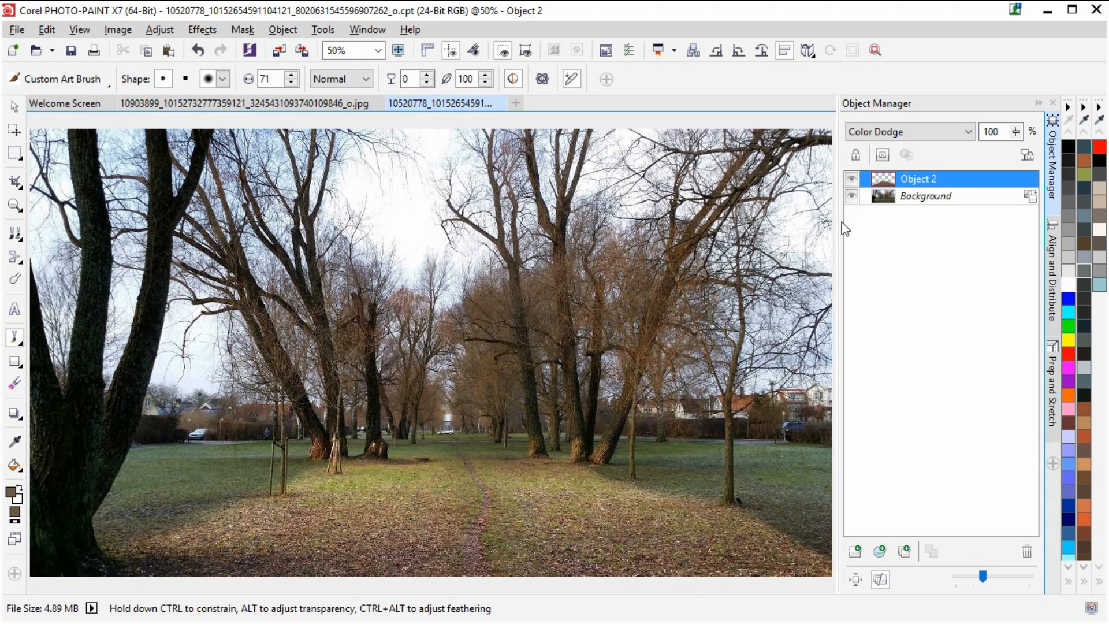
mouse_move(837, 222)
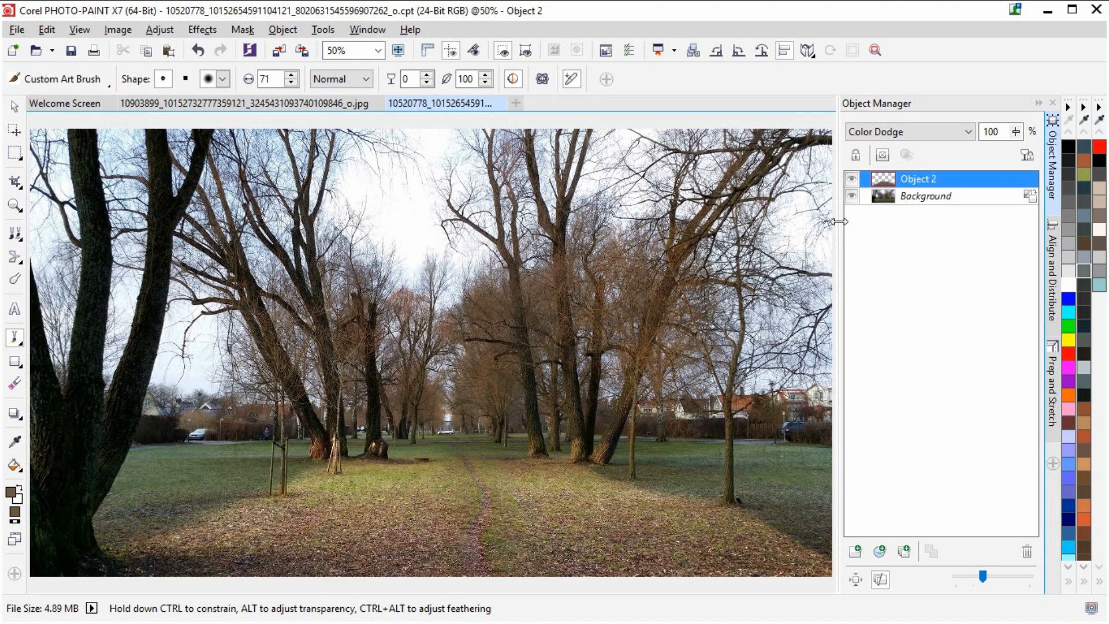